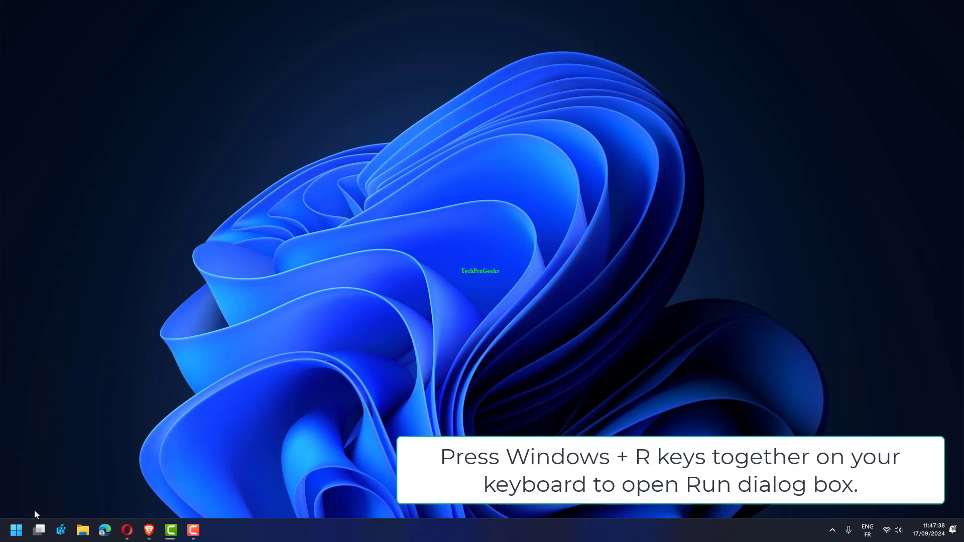
Launch cmd from the Run box with Ctrl+Shift+Enter for administrator rights
key("win+r")
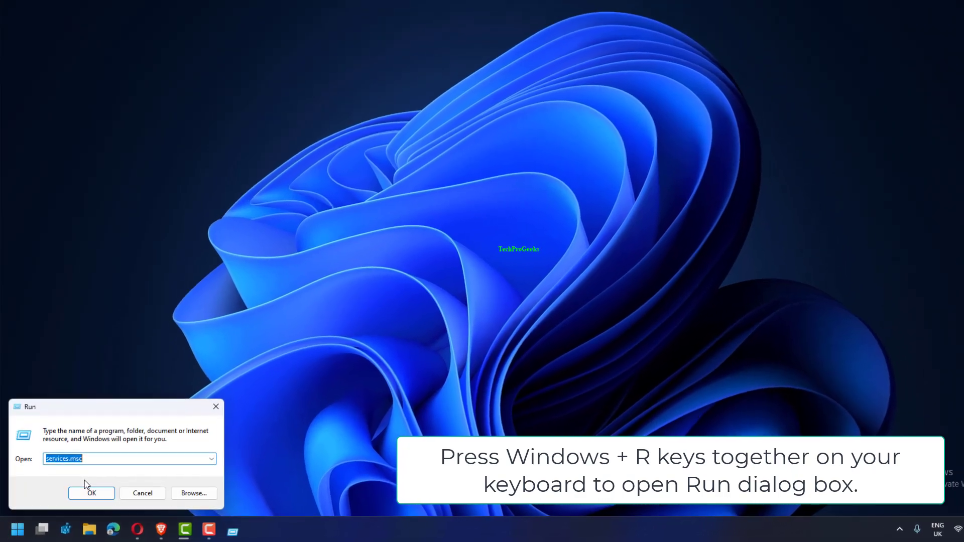
type("cmd")
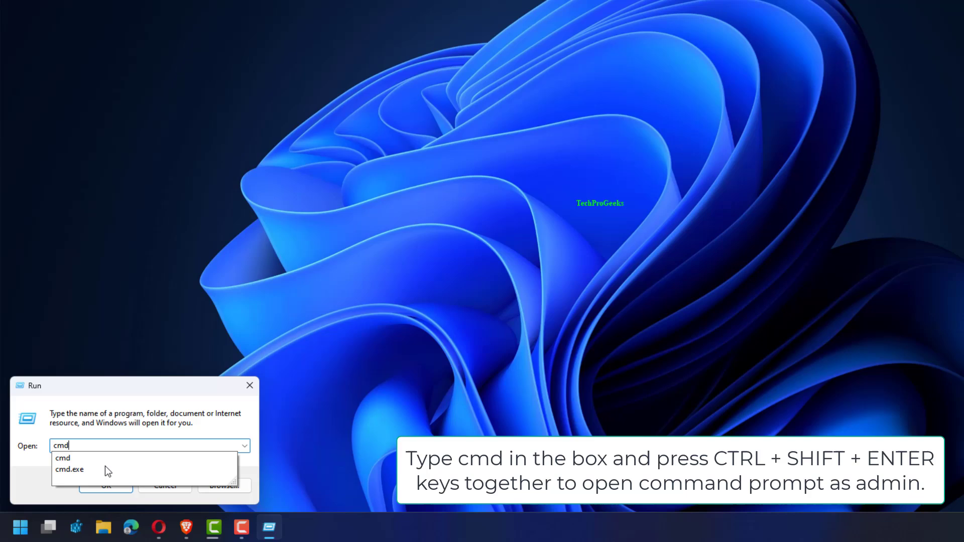
key("ctrl+shift+enter")
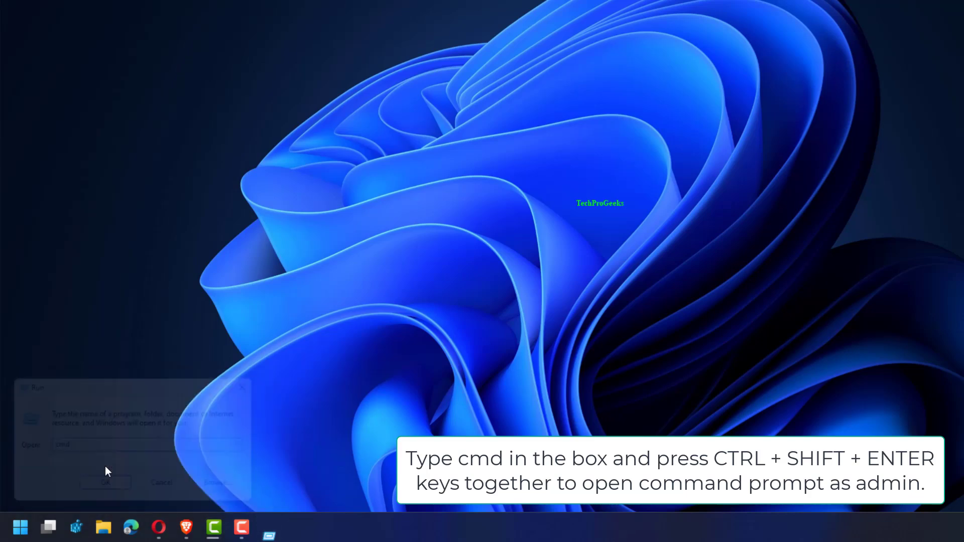
key("ctrl+shift+enter")
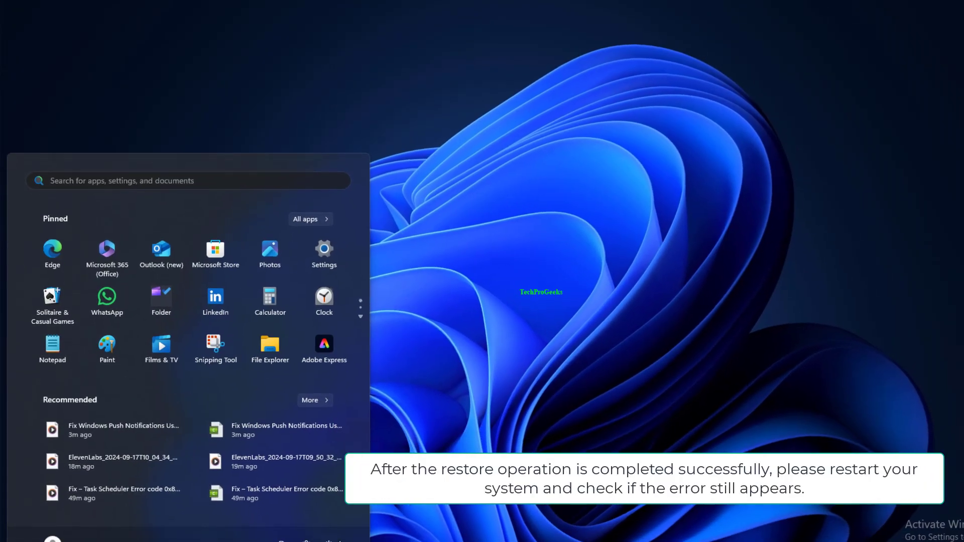
Restart the computer from the Start menu's power options
left_click(304, 495)
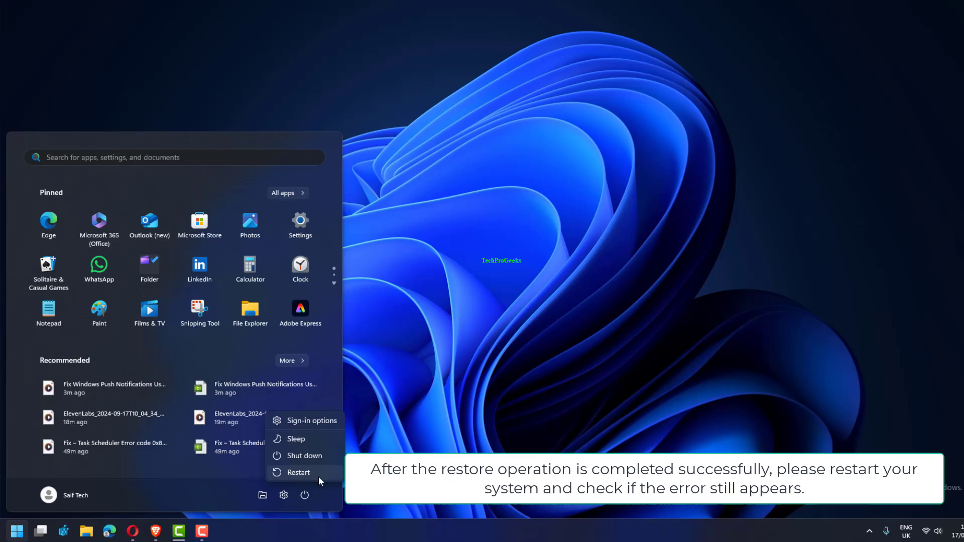
left_click(299, 472)
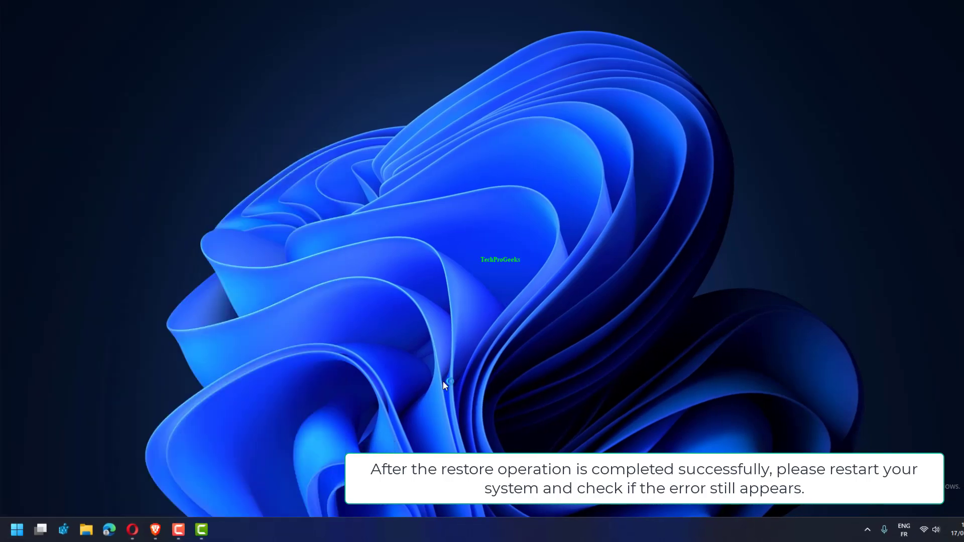
key("Win+r")
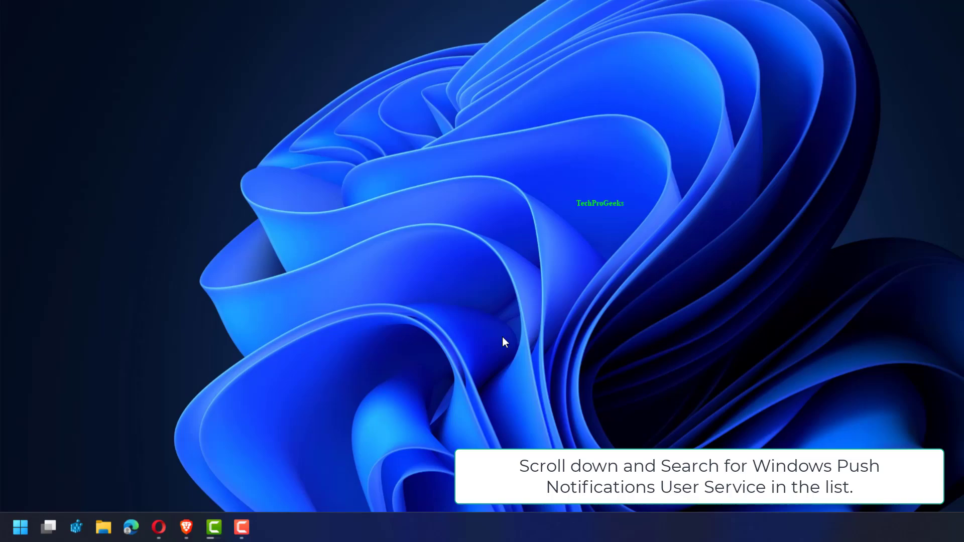
Run services.msc and select Windows Push Notifications User Service in the list
left_click(267, 527)
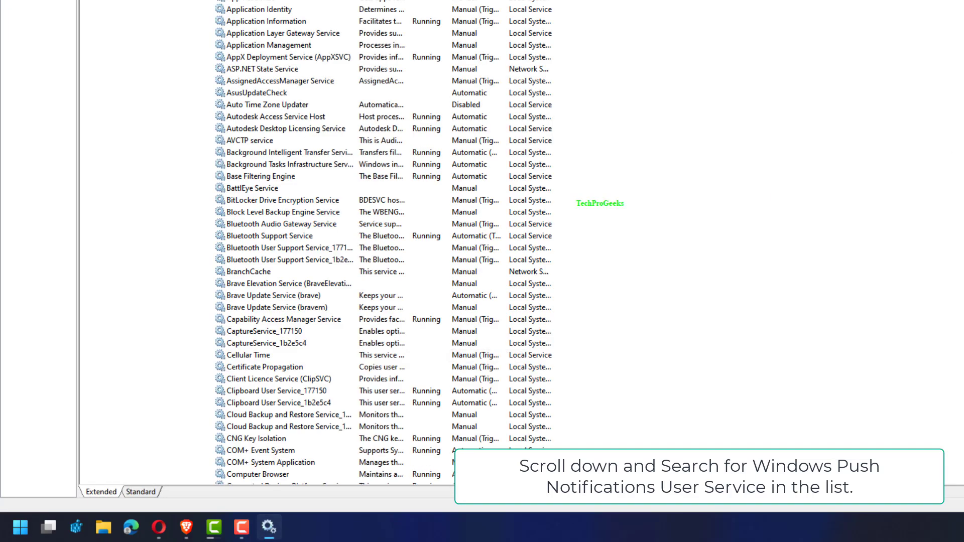
scroll("down", 3)
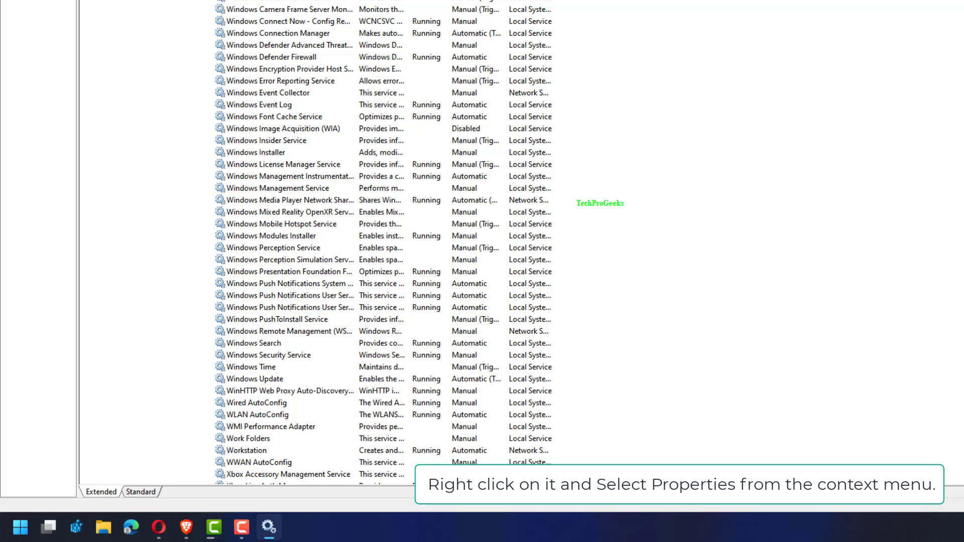
mouse_move(381, 344)
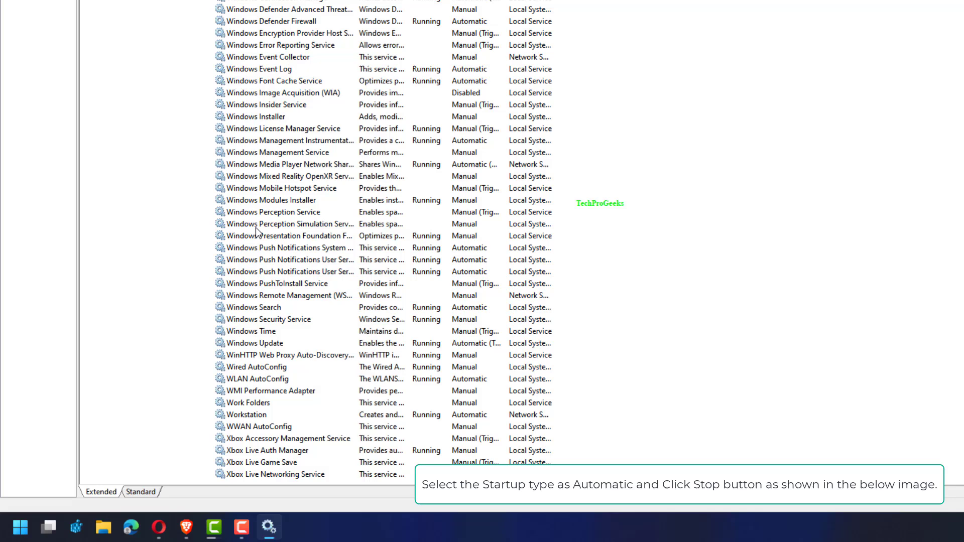
left_click(290, 273)
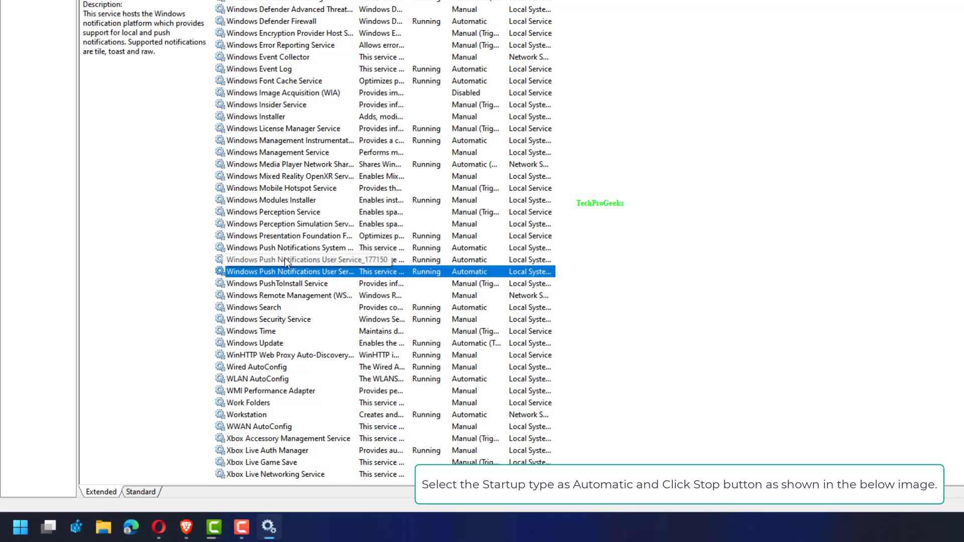
Attempt to stop the service from its properties, keeping Automatic startup, and dismiss the error
double_click(289, 271)
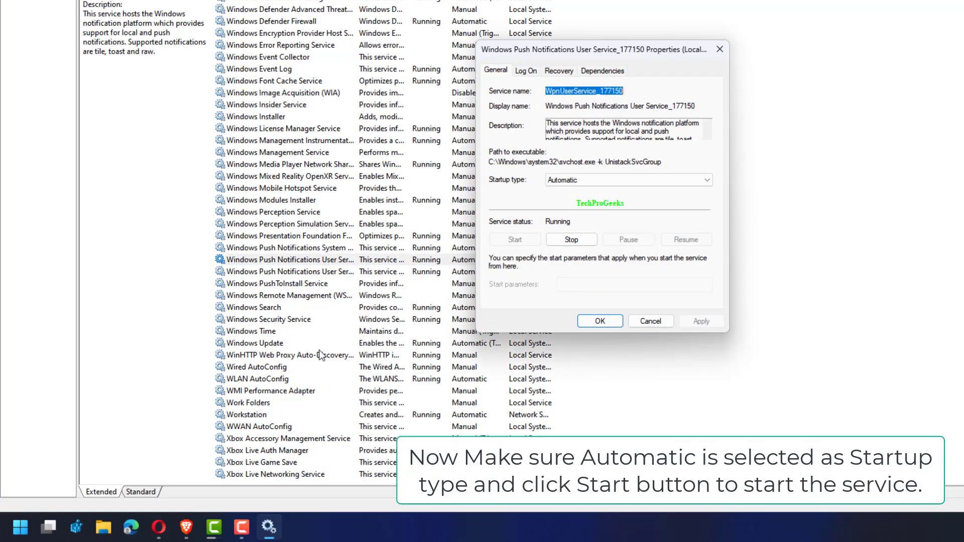
left_click(707, 180)
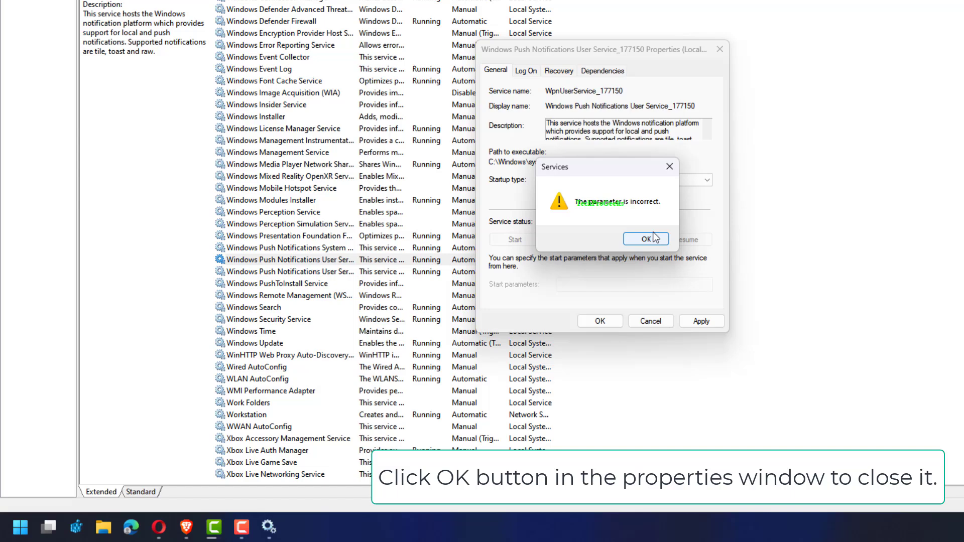
left_click(645, 239)
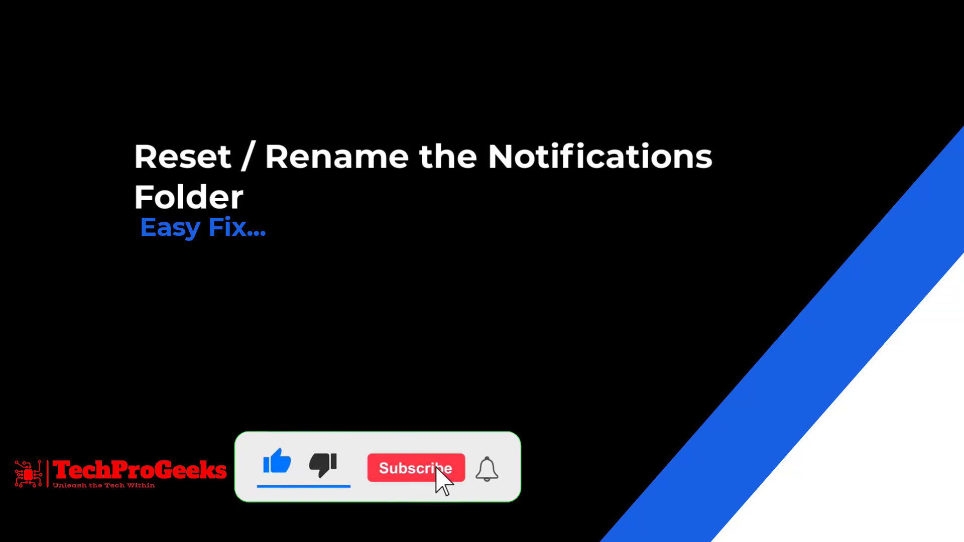
Rename Notifications under AppData\Local\Microsoft\Windows to Old-Notifications
left_click(416, 468)
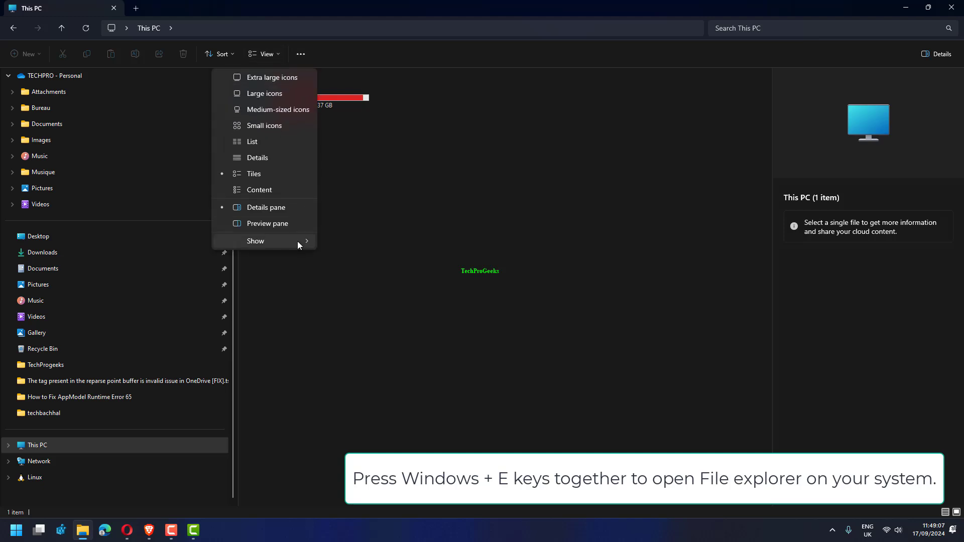
mouse_move(388, 141)
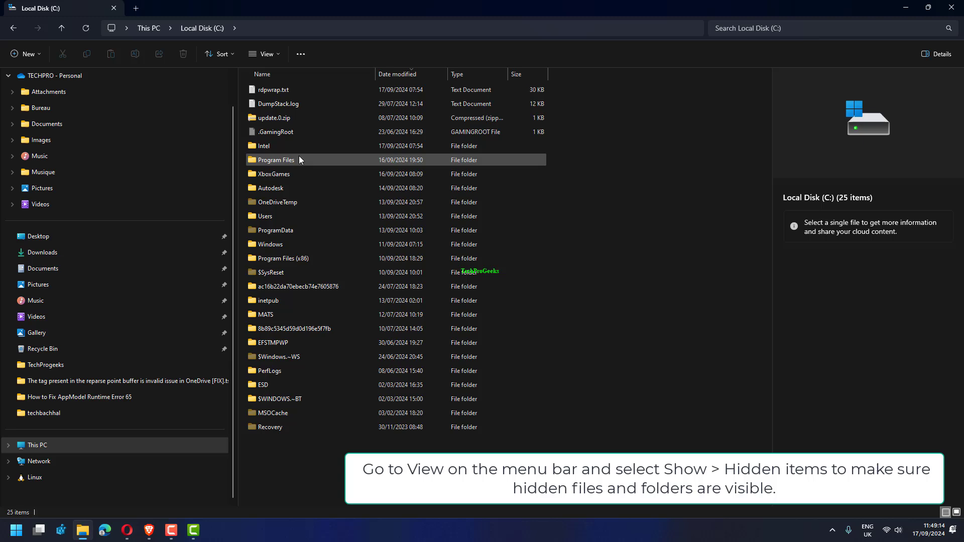
double_click(265, 216)
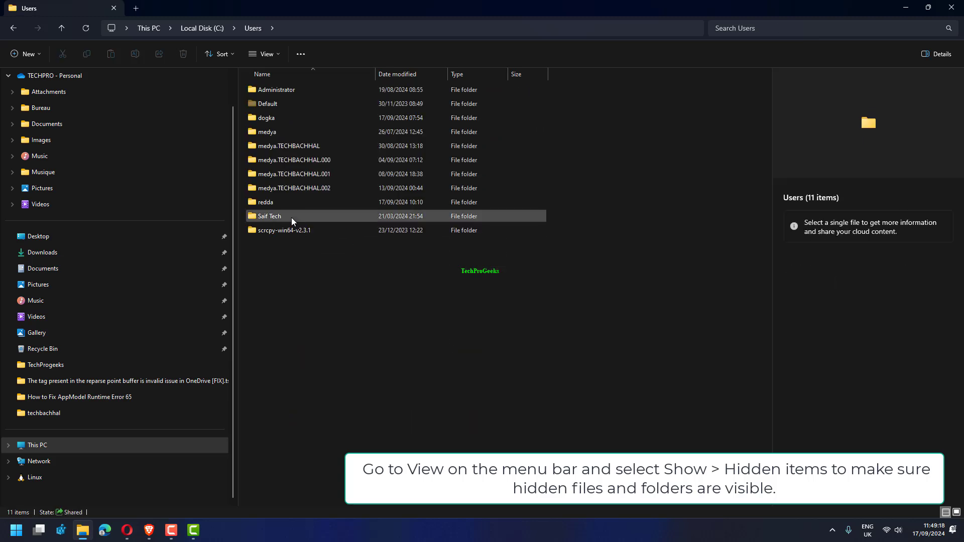
double_click(276, 89)
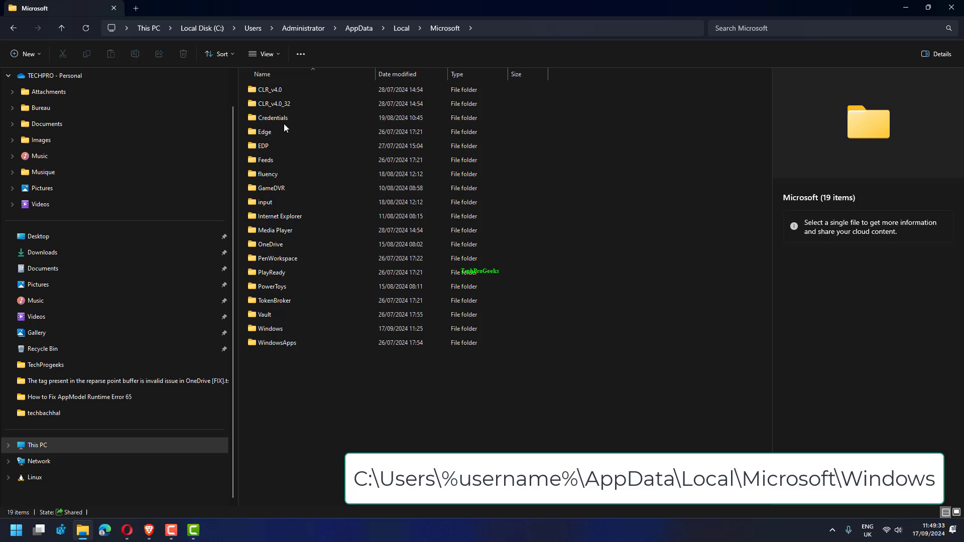
double_click(270, 329)
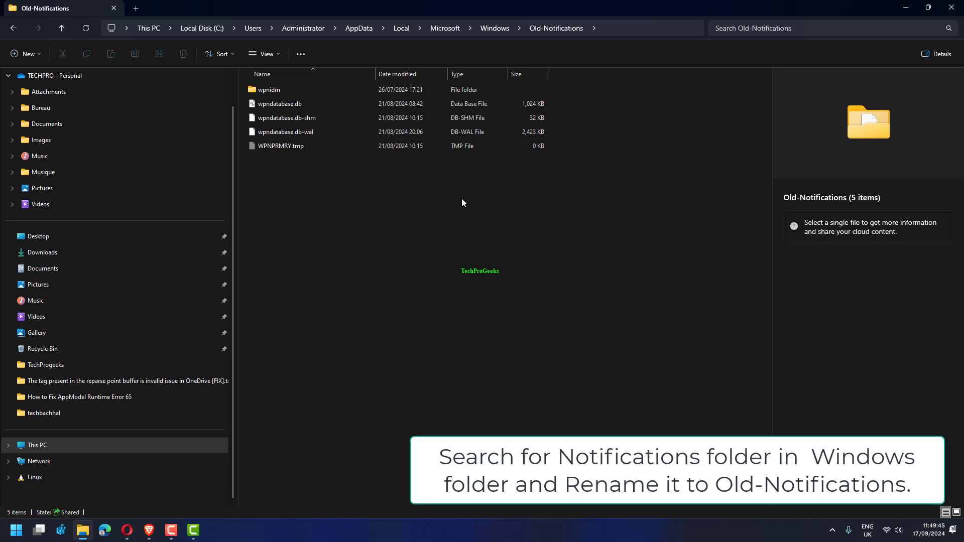
right_click(275, 258)
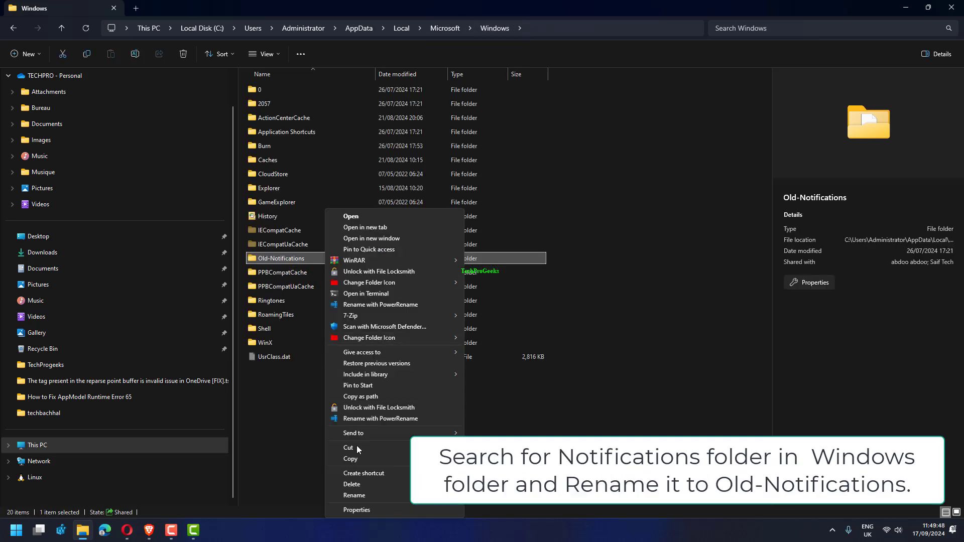
left_click(355, 495)
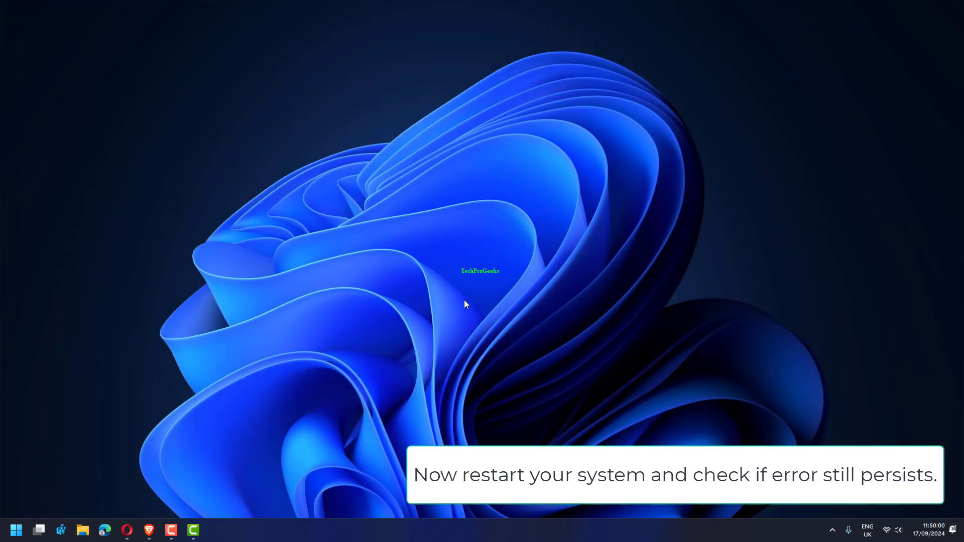
Launch regedit from the Run dialog
left_click(292, 495)
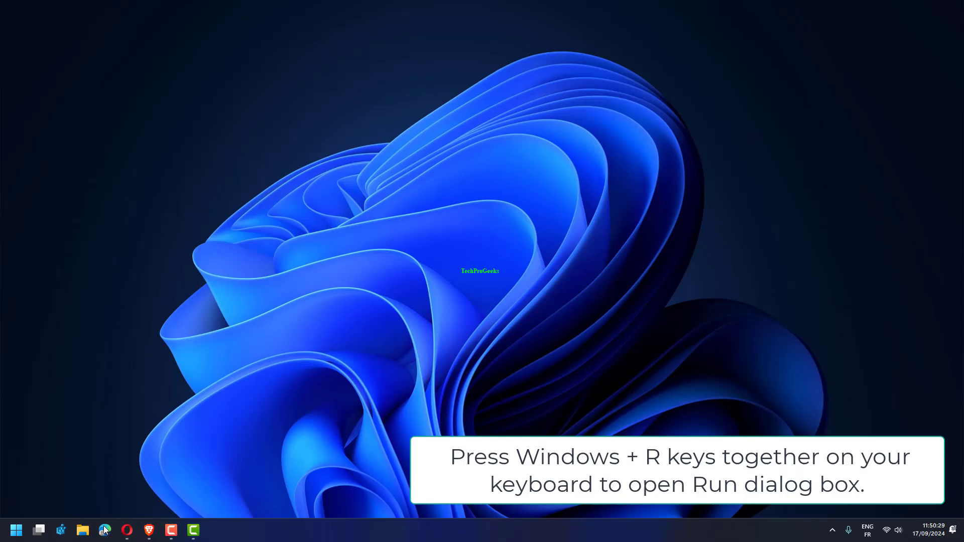
key("win+r")
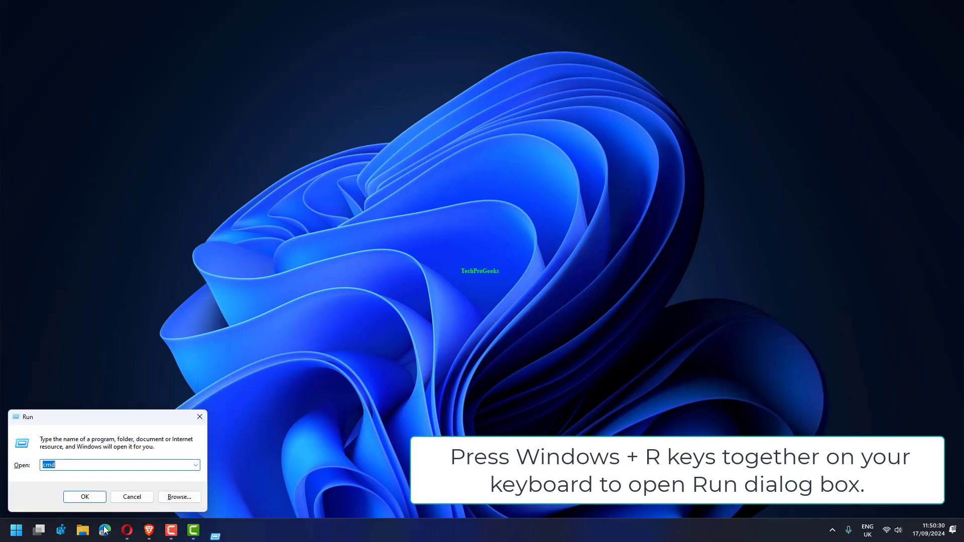
type("re")
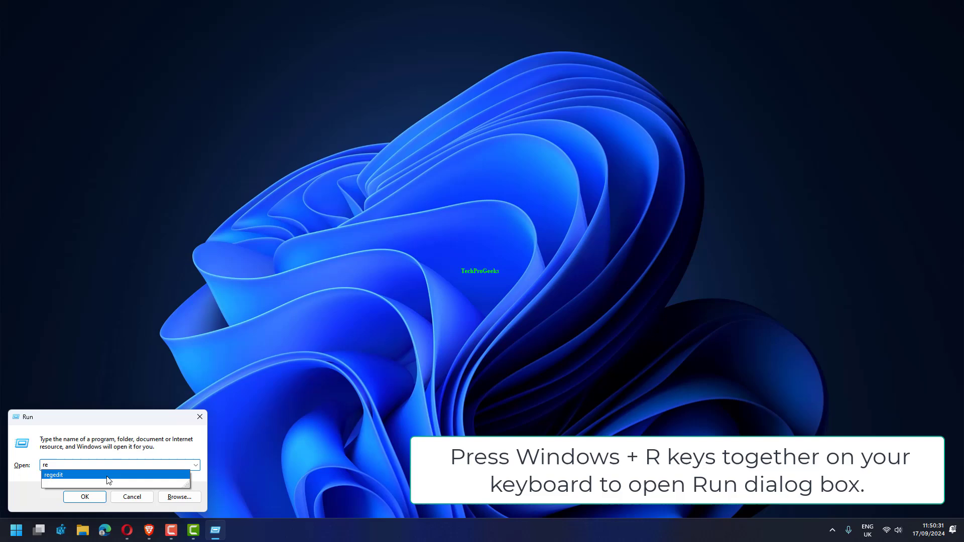
type("regedit")
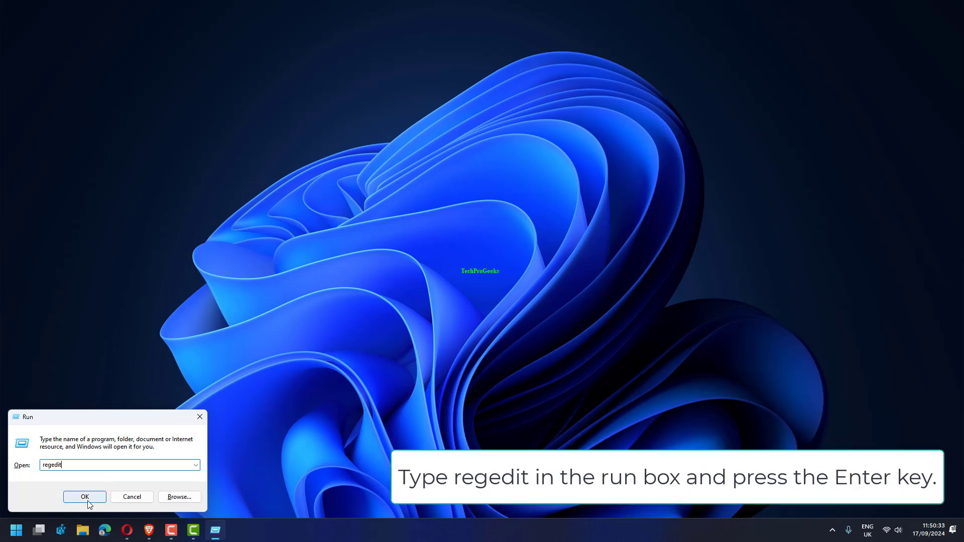
left_click(85, 498)
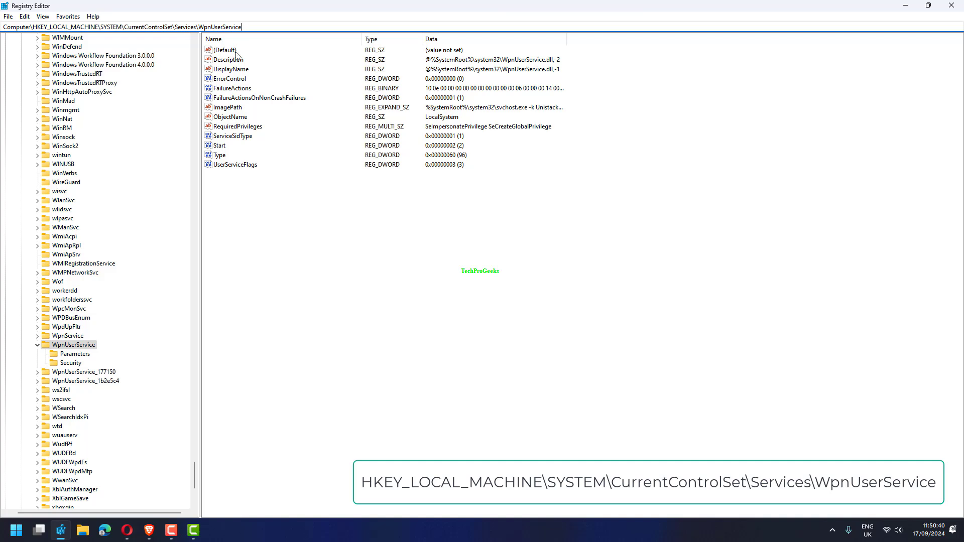
mouse_move(428, 424)
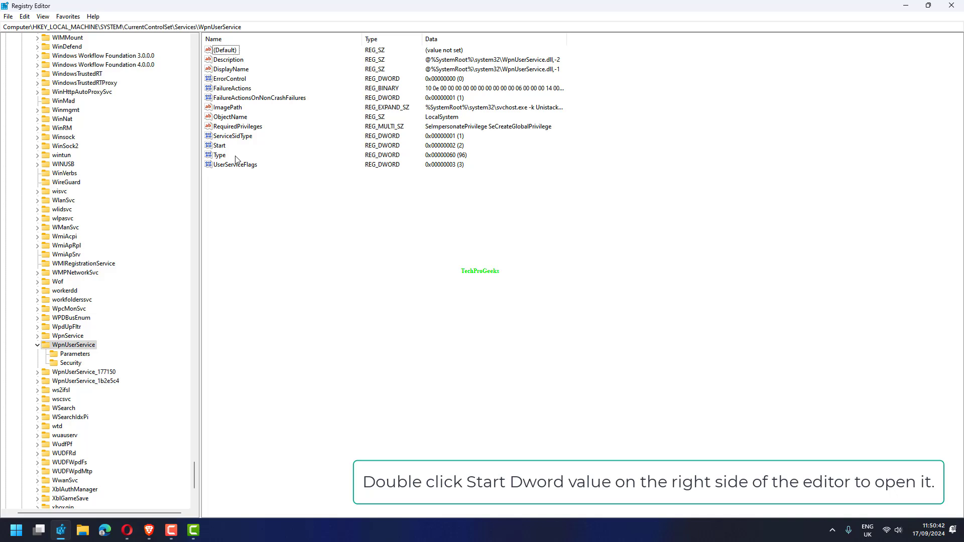
Set the WpnUserService Start value to 0 under HKLM\SYSTEM\CurrentControlSet\Services
left_click(219, 145)
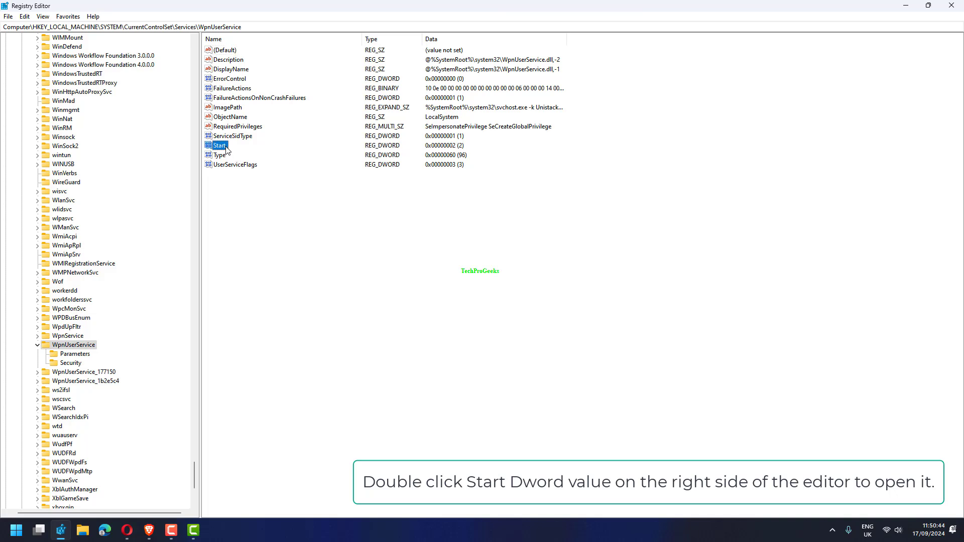
double_click(219, 145)
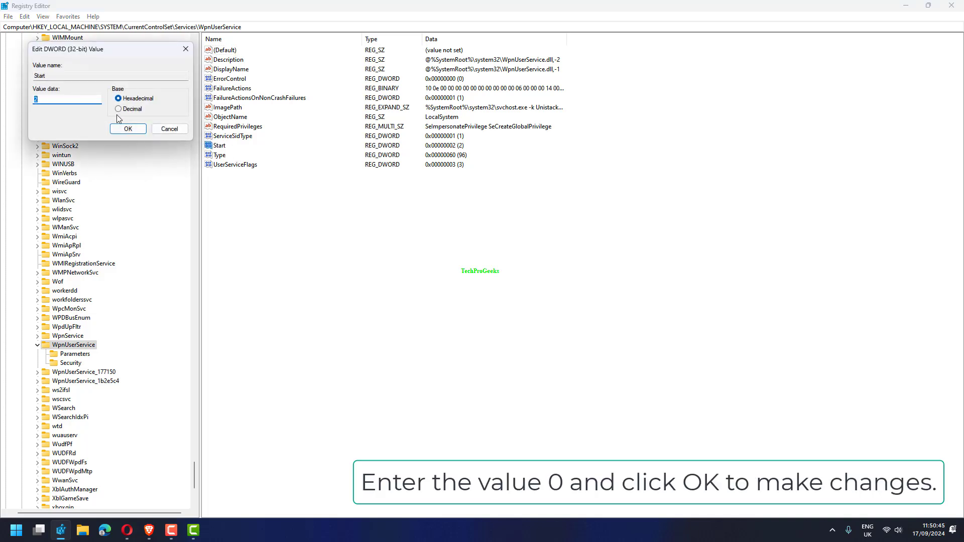
type("0")
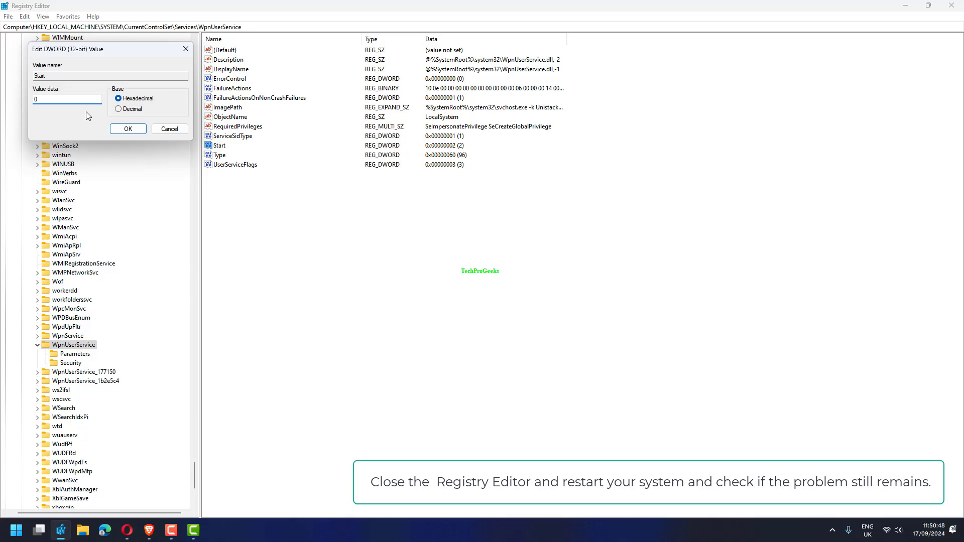
left_click(127, 129)
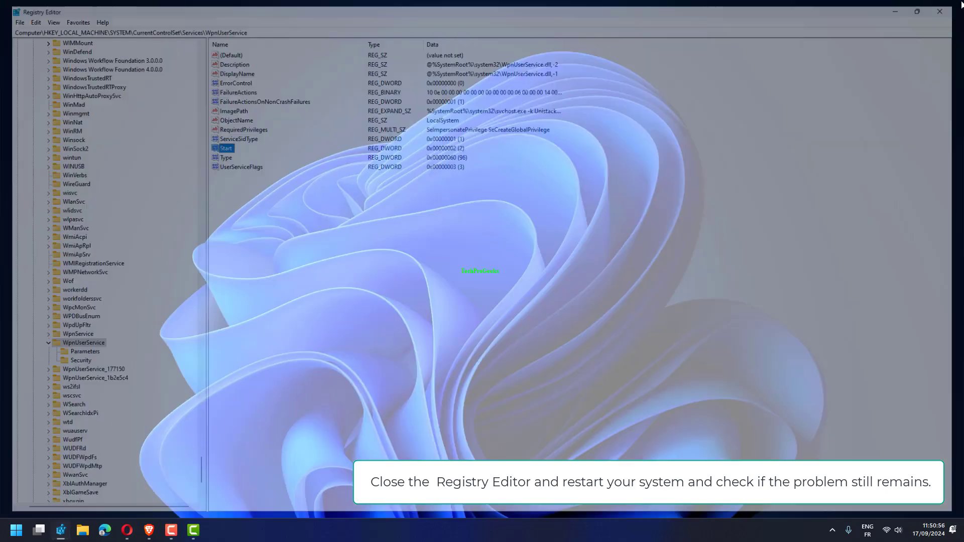
Launch cmd from Run and enter sfc /scannow at the prompt
left_click(940, 13)
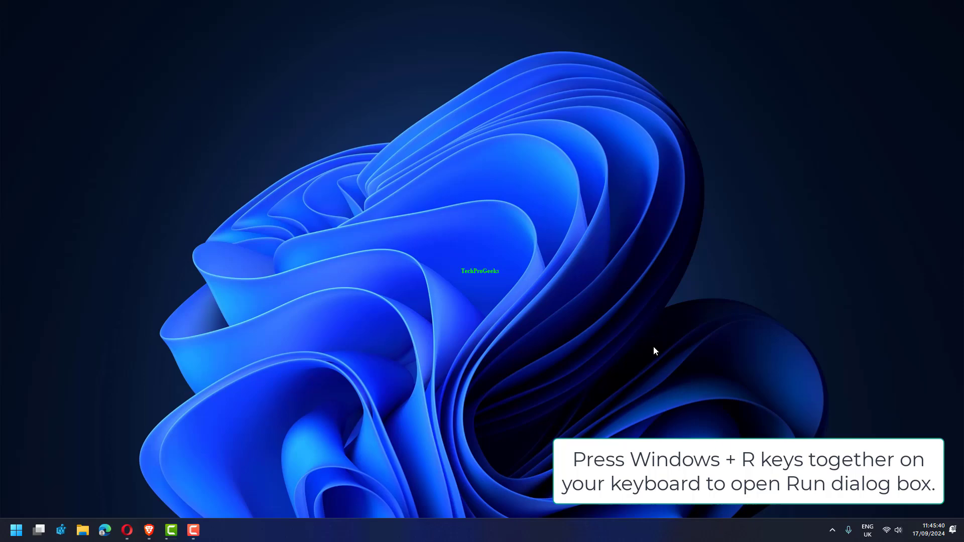
key("Win+r")
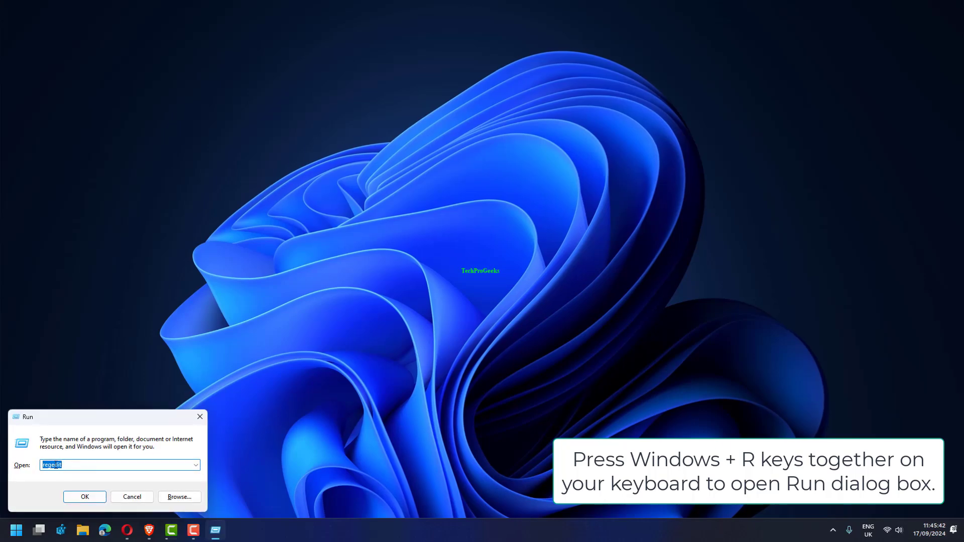
type("cmd")
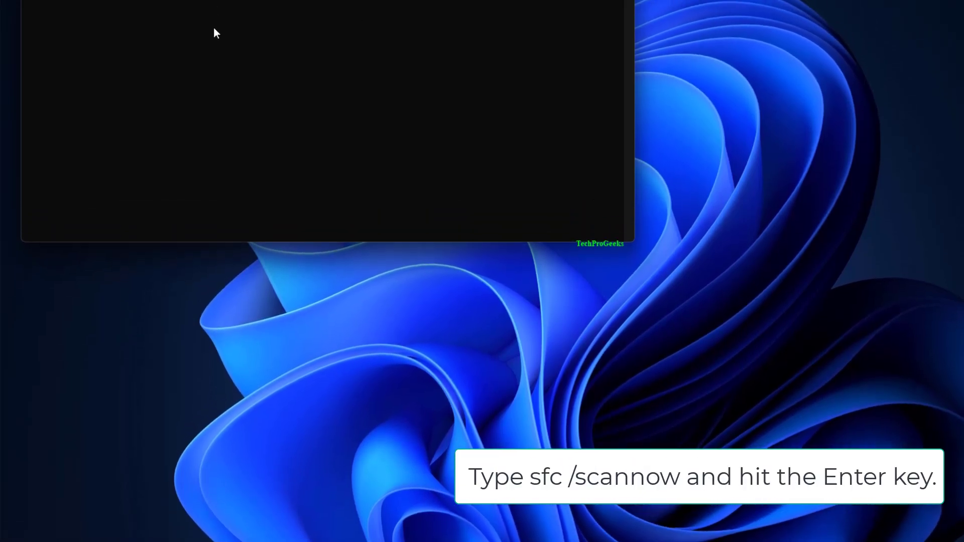
type("sfc /scannow")
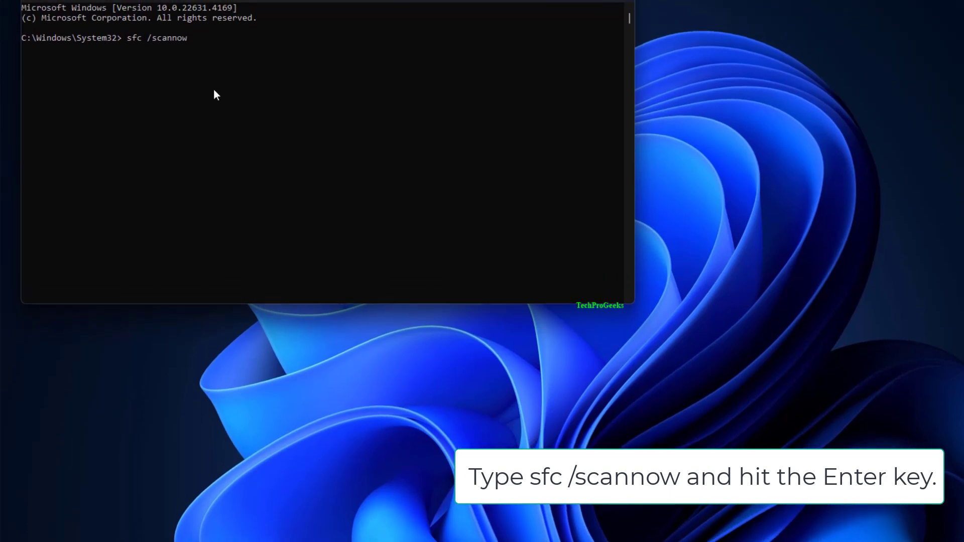